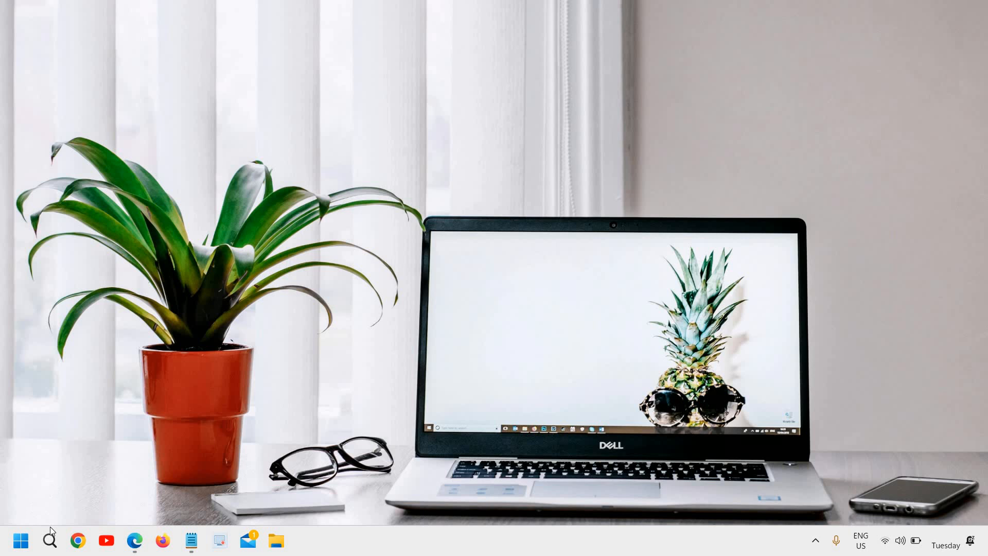
Step: Search the taskbar for Control Panel and open it in Large icons view
{"action": "left_click", "coordinate": [50, 540]}
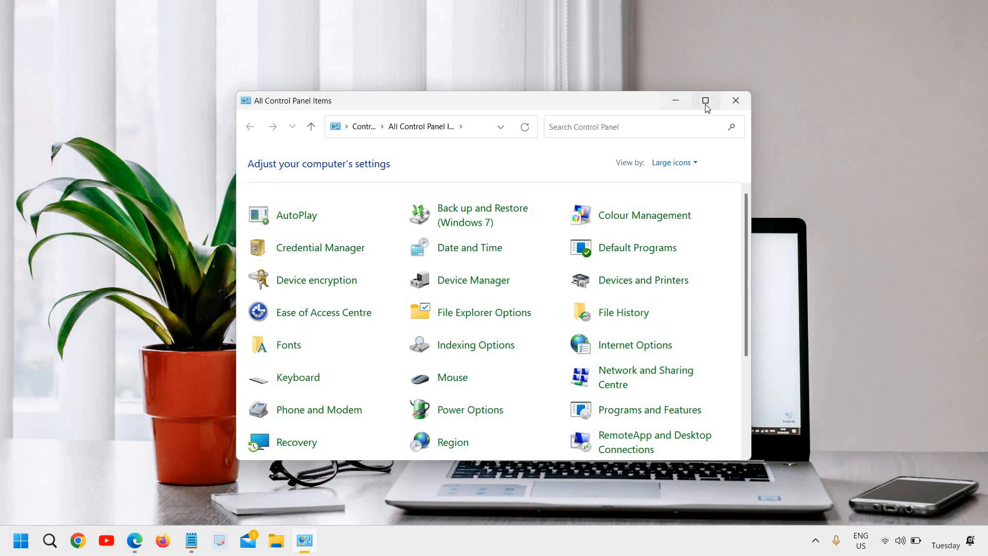
Step: Maximize the All Control Panel Items window
{"action": "left_click", "coordinate": [704, 100]}
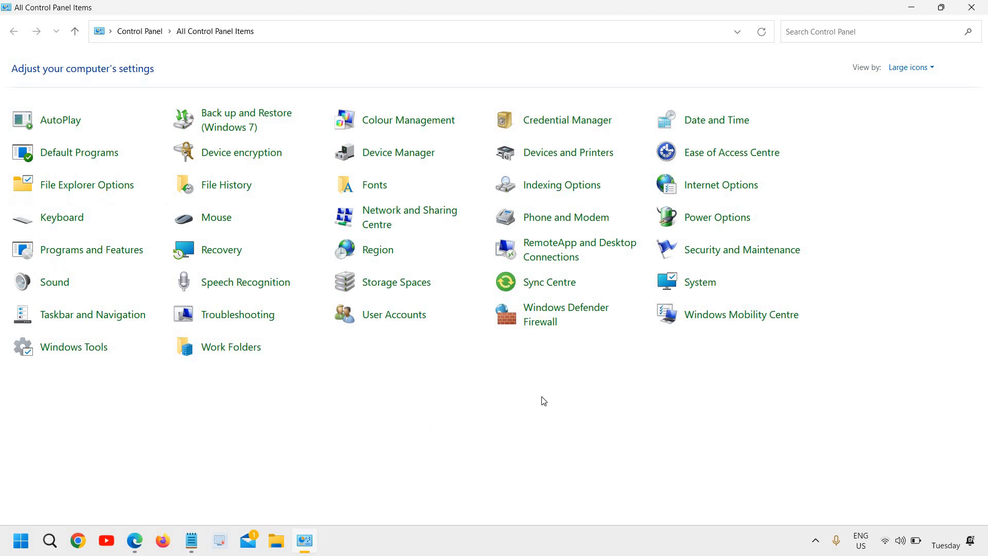
{"action": "mouse_move", "coordinate": [873, 78]}
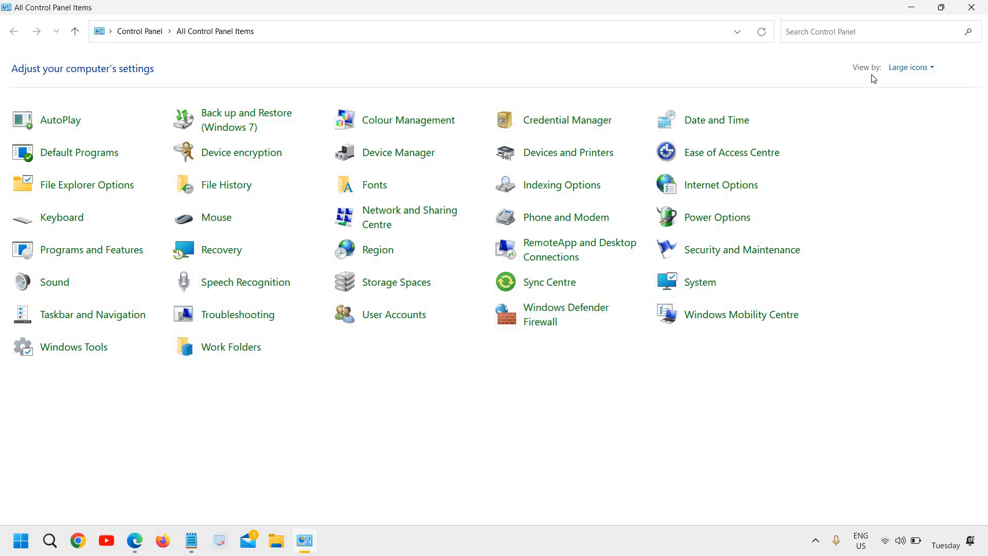
{"action": "left_click", "coordinate": [910, 67]}
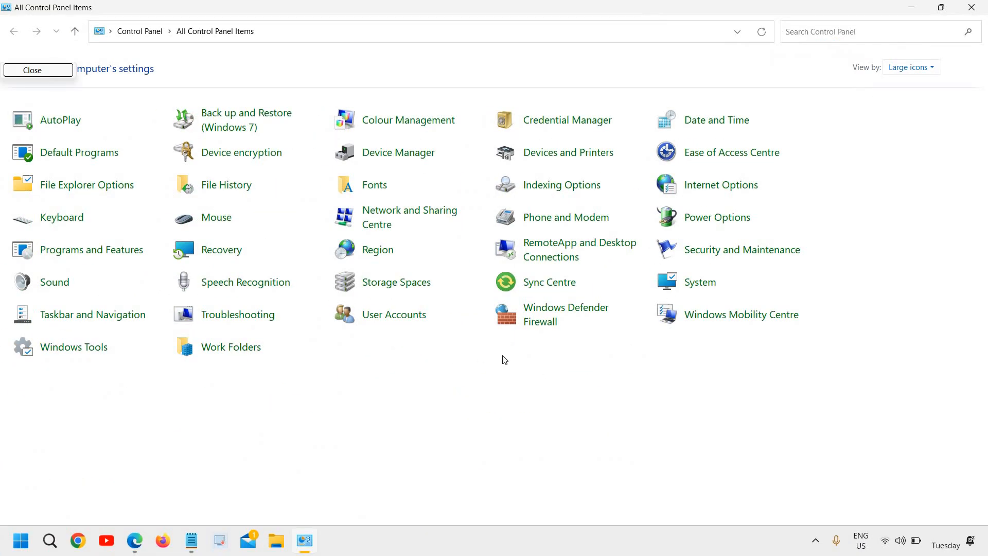
{"action": "mouse_move", "coordinate": [469, 373]}
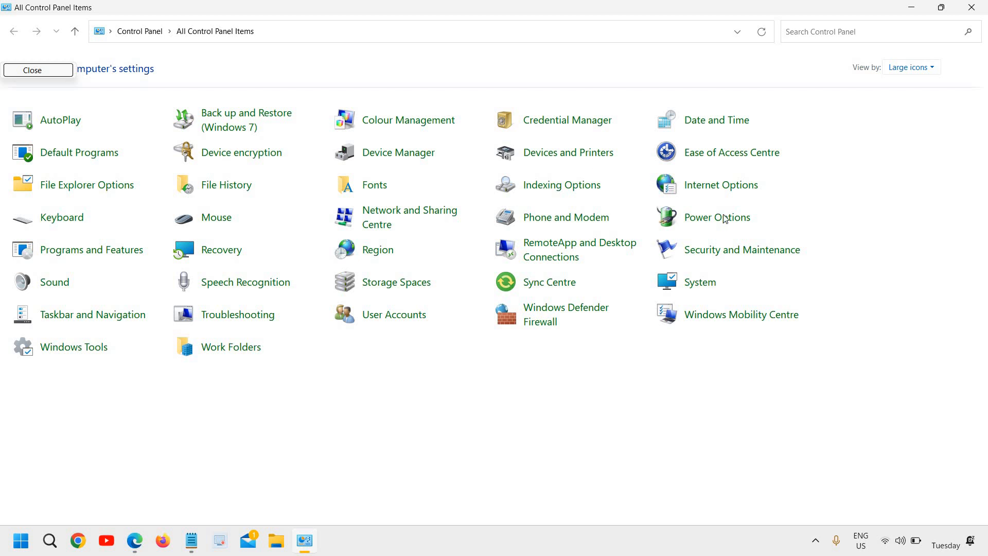
{"action": "mouse_move", "coordinate": [722, 224]}
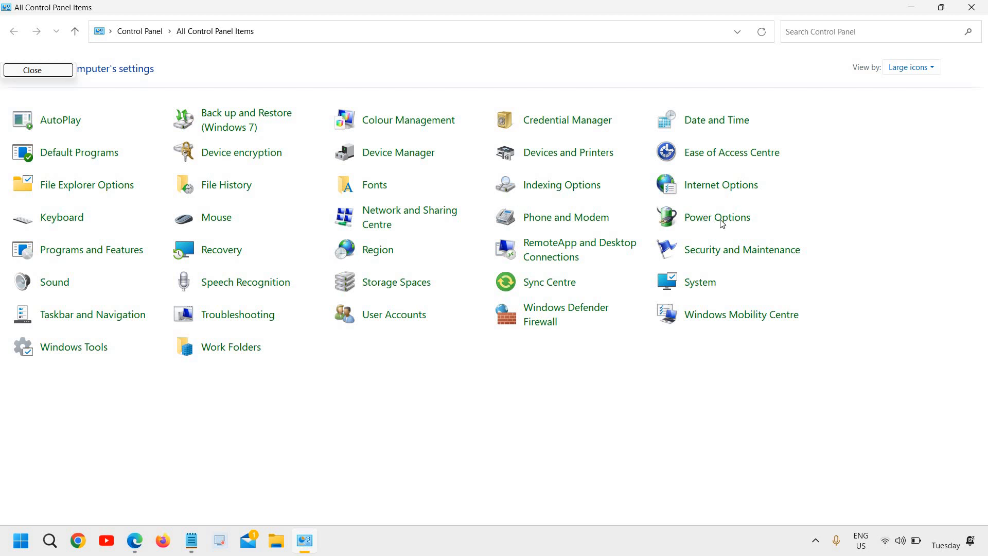
{"action": "mouse_move", "coordinate": [716, 216]}
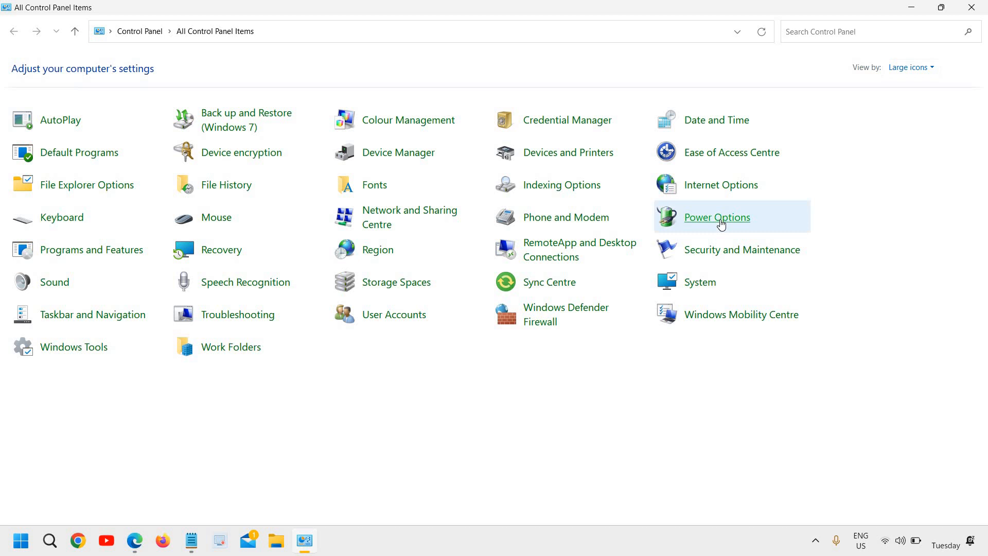
Step: Open Power Options, showing the Balanced plan selected
{"action": "left_click", "coordinate": [716, 217]}
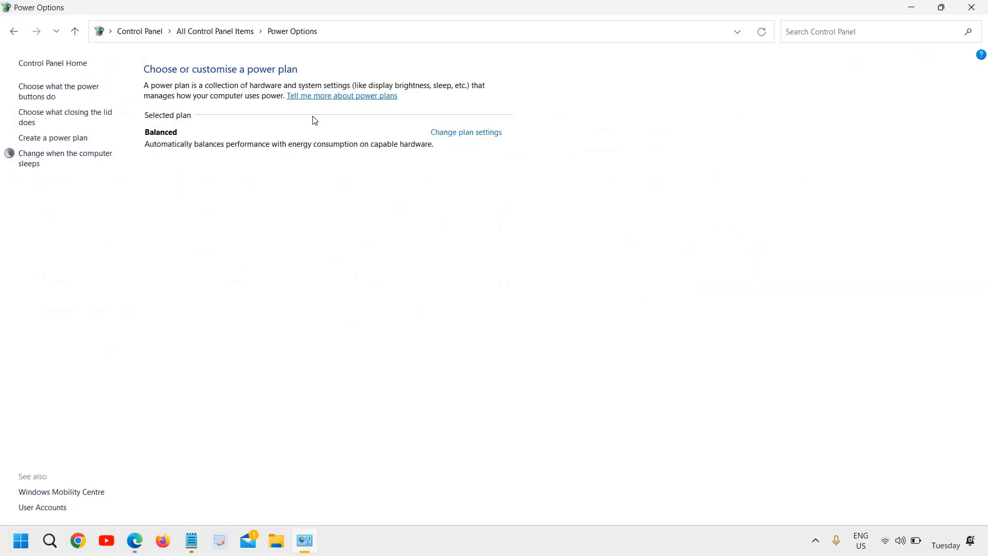
{"action": "mouse_move", "coordinate": [59, 90]}
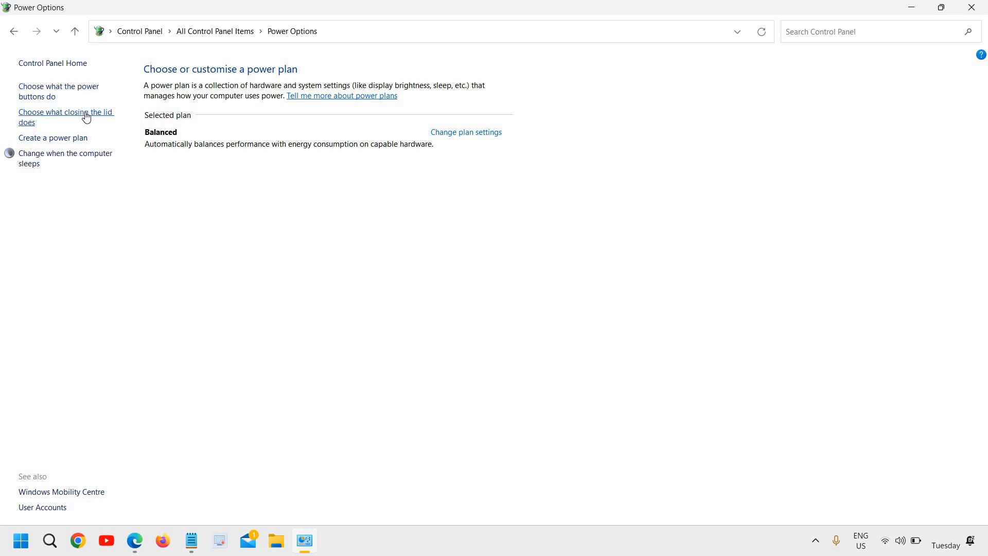
{"action": "mouse_move", "coordinate": [95, 120]}
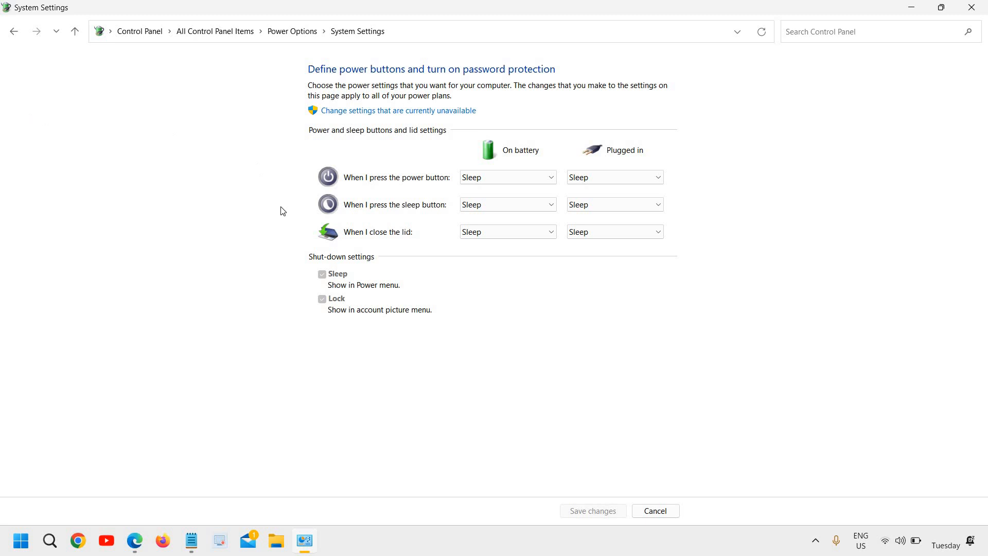
{"action": "mouse_move", "coordinate": [503, 303]}
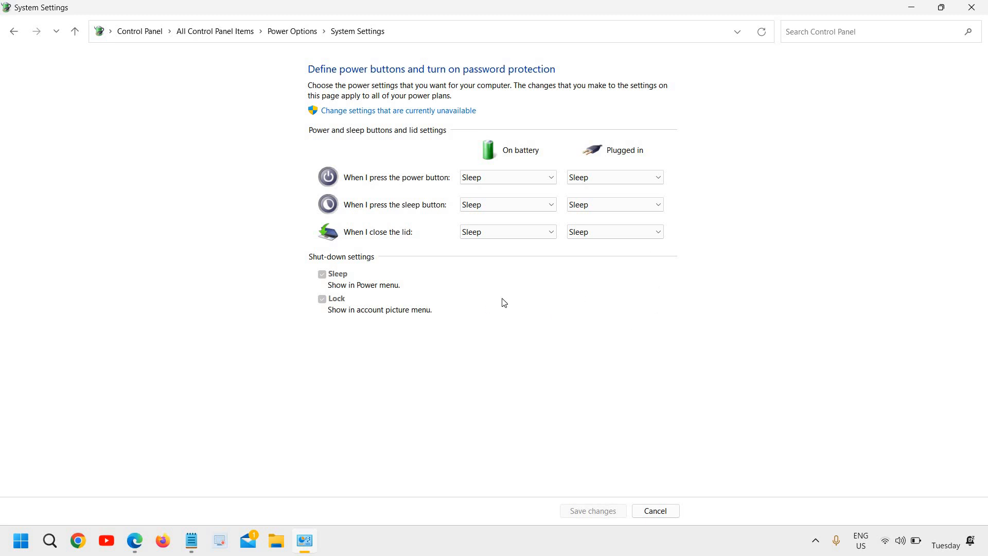
Step: Set 'When I close the lid' to Do nothing for On battery and Plugged in
{"action": "left_click", "coordinate": [506, 231]}
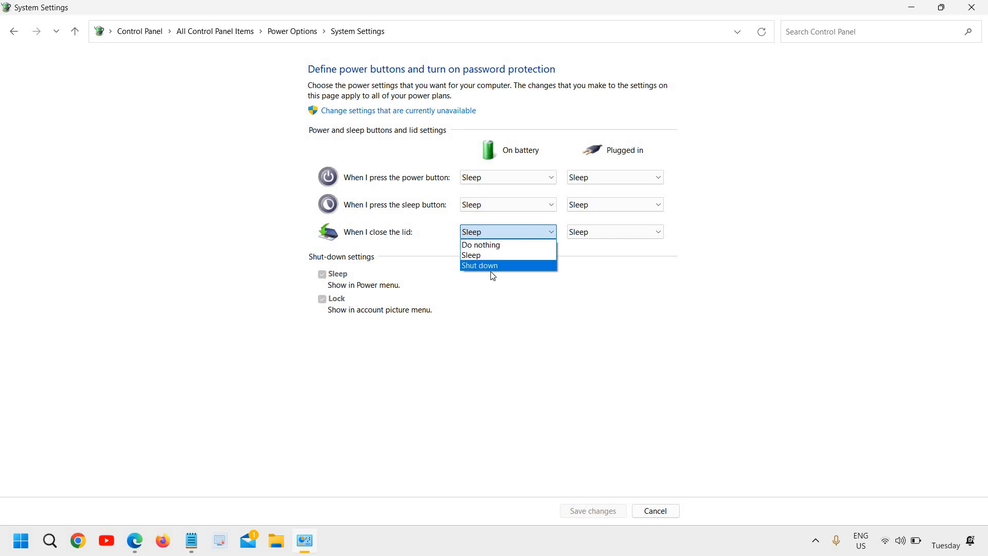
{"action": "mouse_move", "coordinate": [500, 246]}
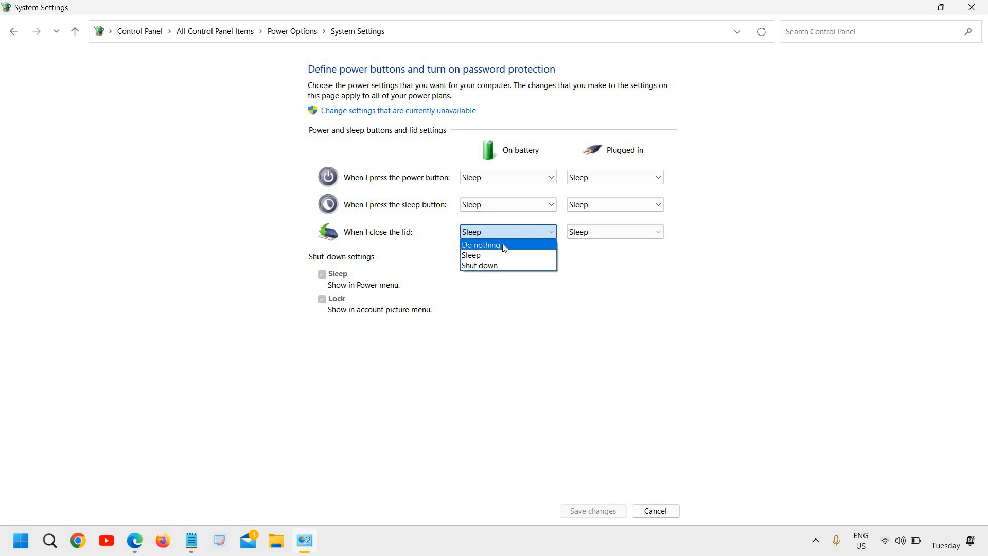
{"action": "left_click", "coordinate": [481, 245]}
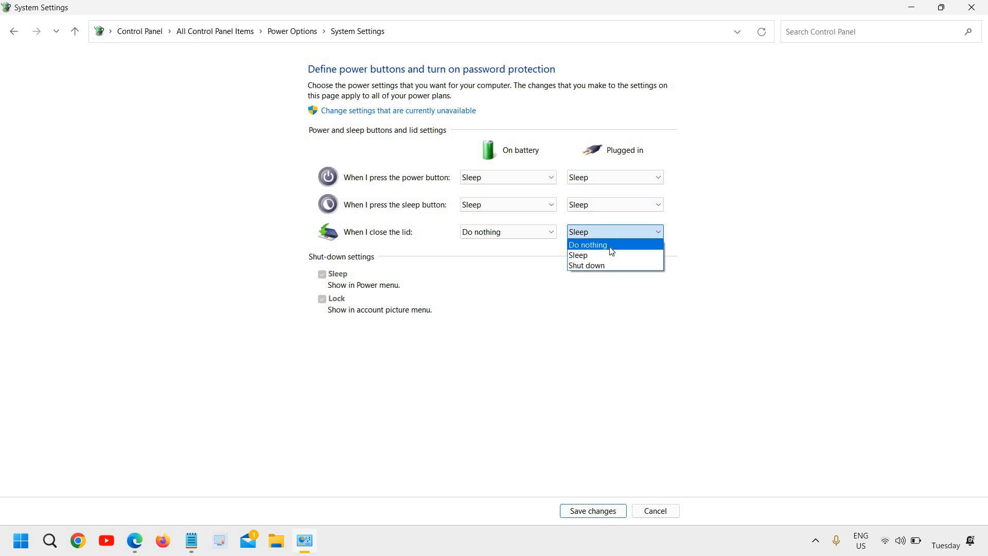
{"action": "left_click", "coordinate": [587, 244]}
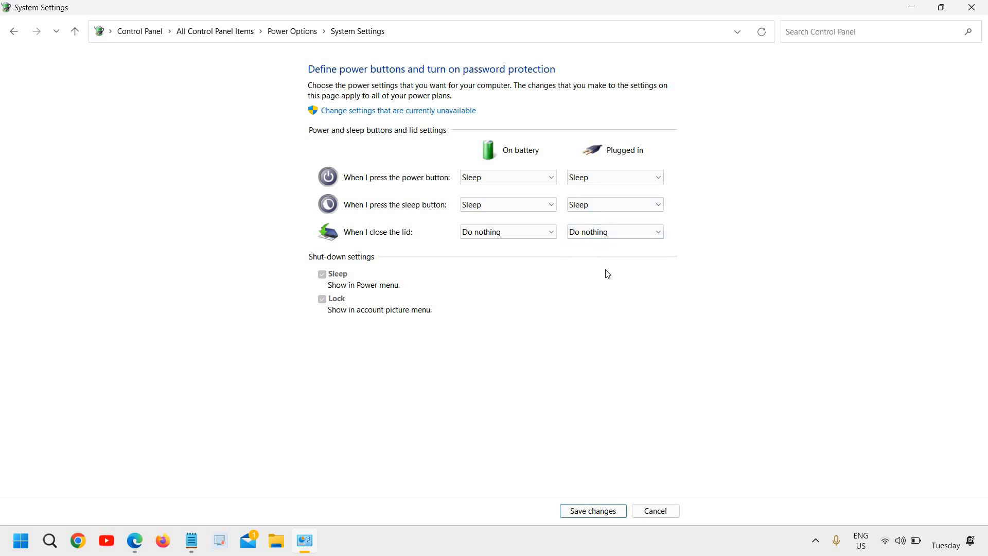
{"action": "mouse_move", "coordinate": [611, 283]}
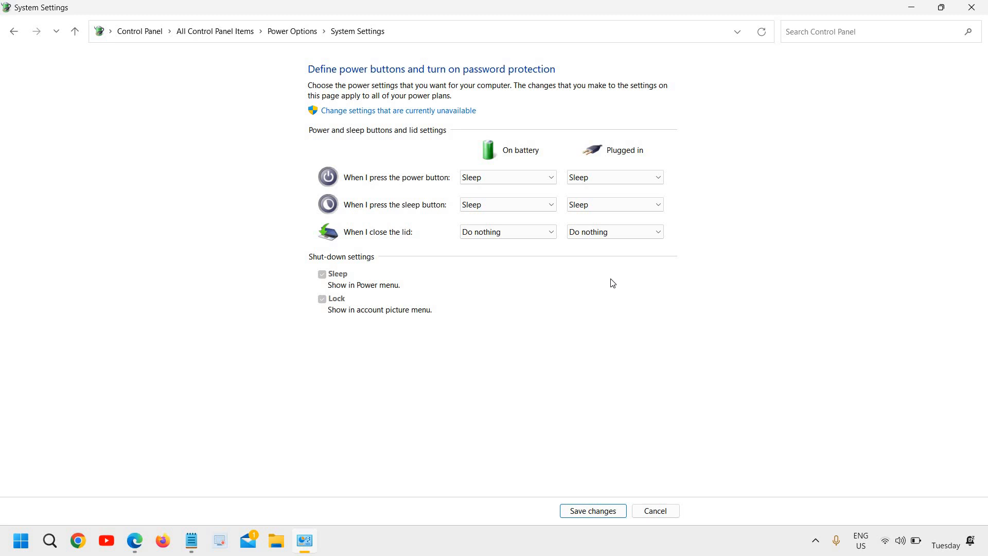
{"action": "mouse_move", "coordinate": [572, 320]}
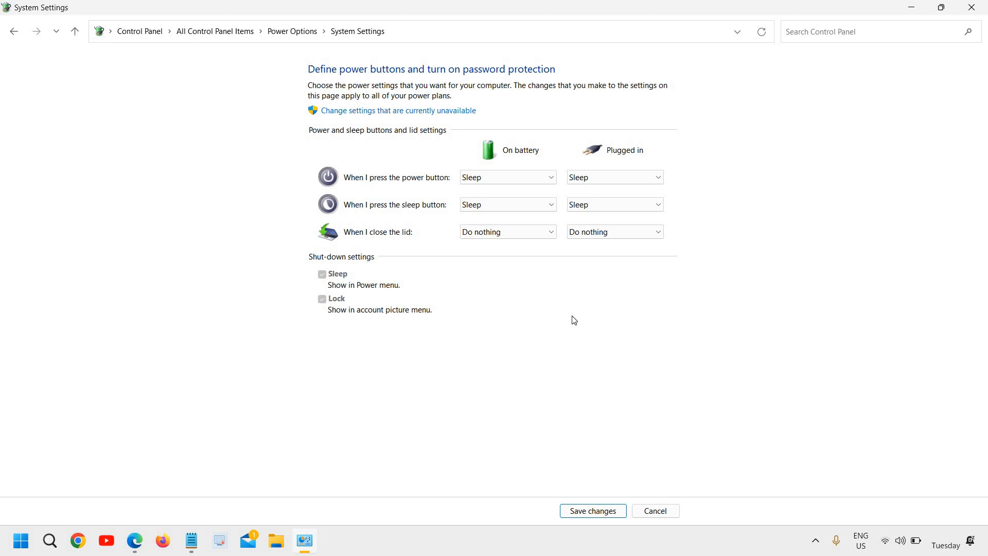
{"action": "mouse_move", "coordinate": [418, 253]}
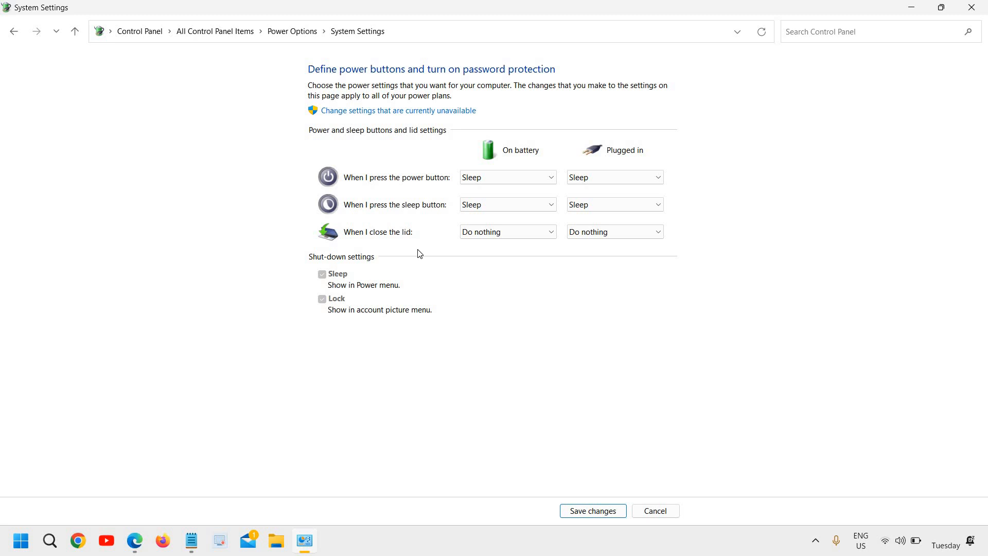
{"action": "mouse_move", "coordinate": [547, 375]}
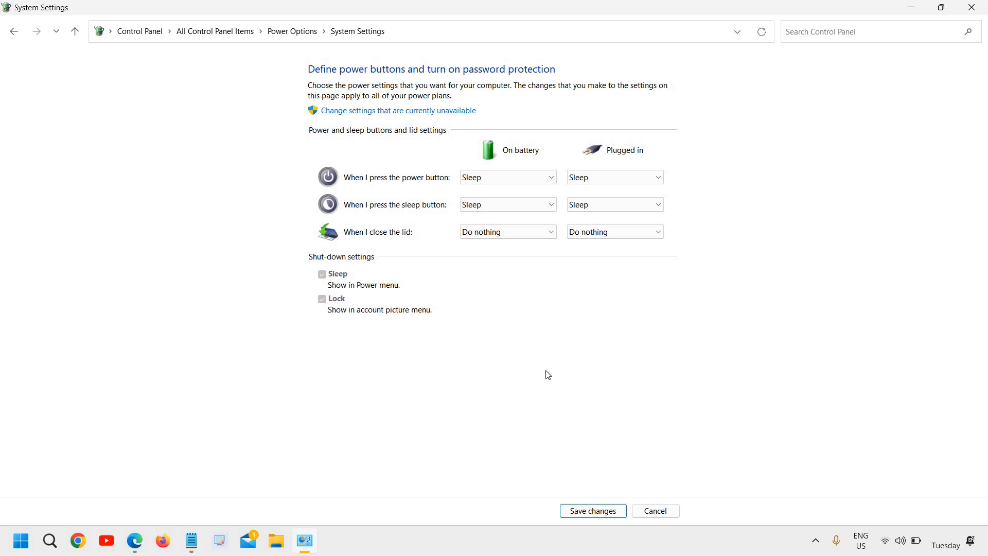